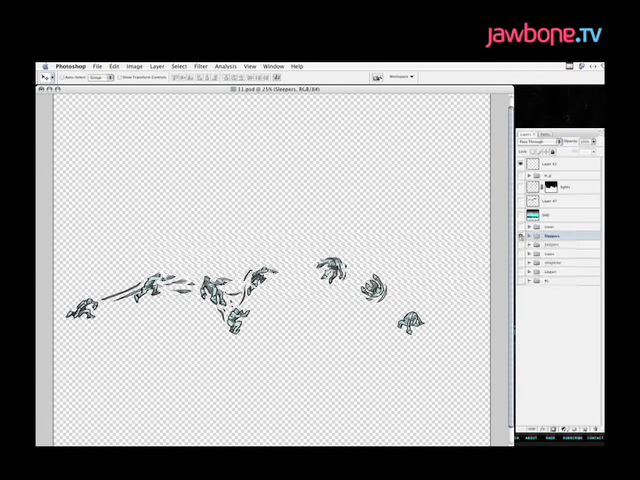
- Switch from Photoshop to the Illustrator comic layout via the Dock
click(438, 268)
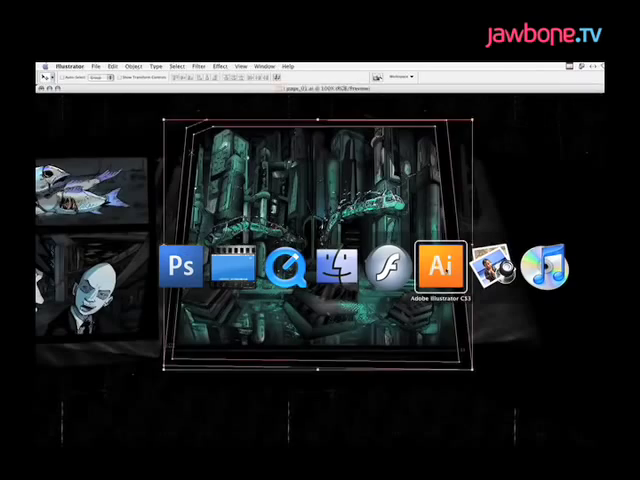
click(440, 268)
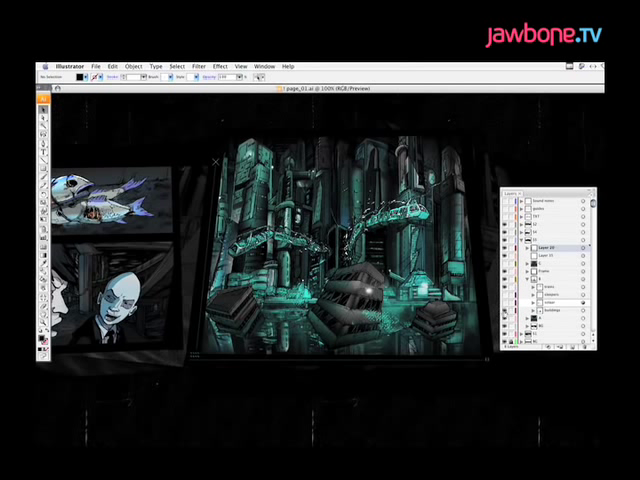
click(550, 322)
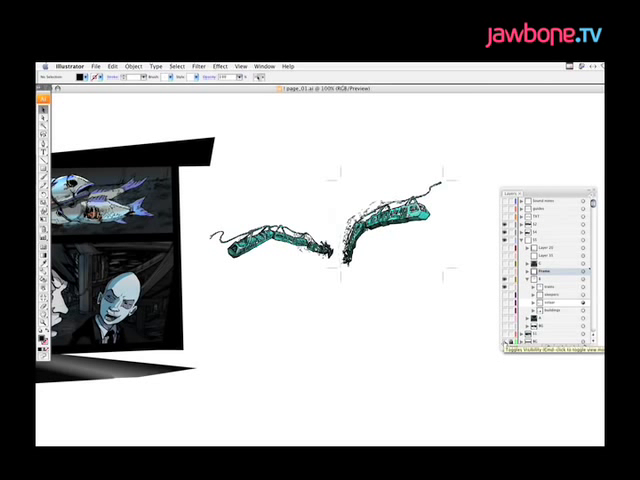
- Make a crop area around the selected trains with Object > Crop Area > Make
click(564, 284)
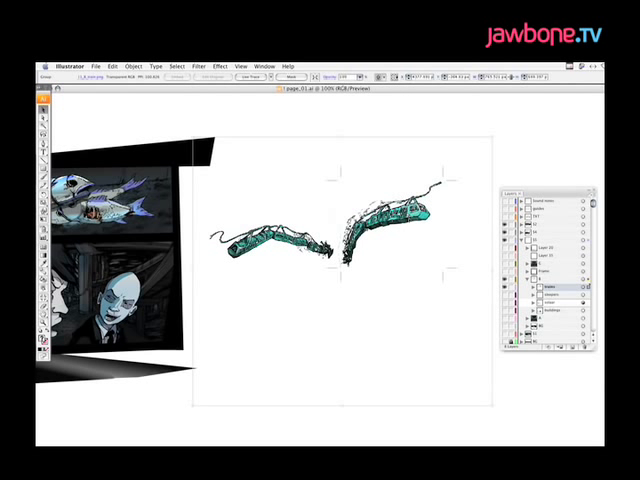
mouse_move(526, 170)
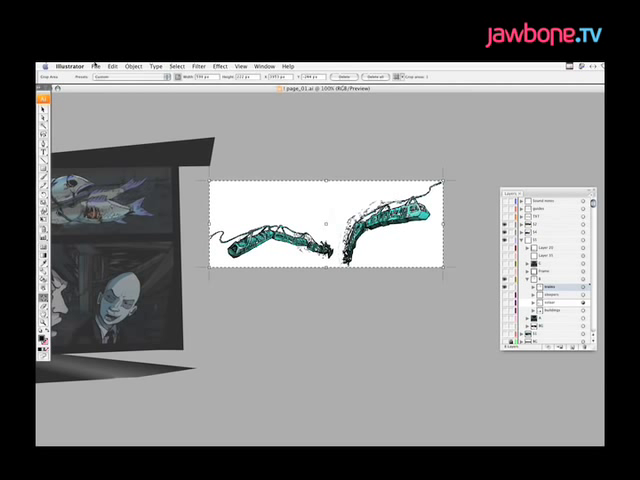
- Bring the cropped trains into Save for Web & Devices and list its export formats
click(96, 68)
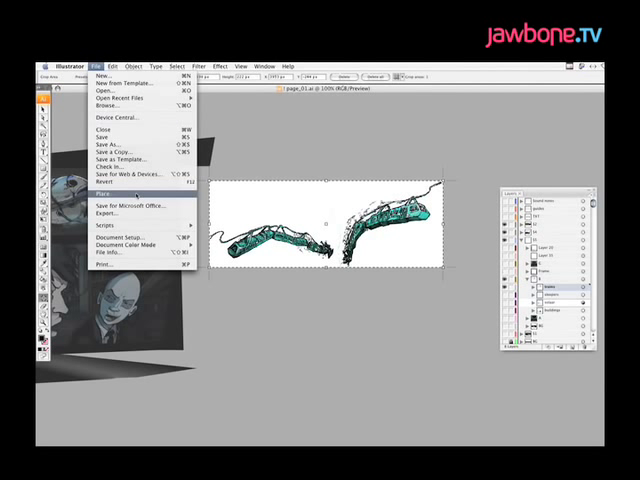
mouse_move(116, 148)
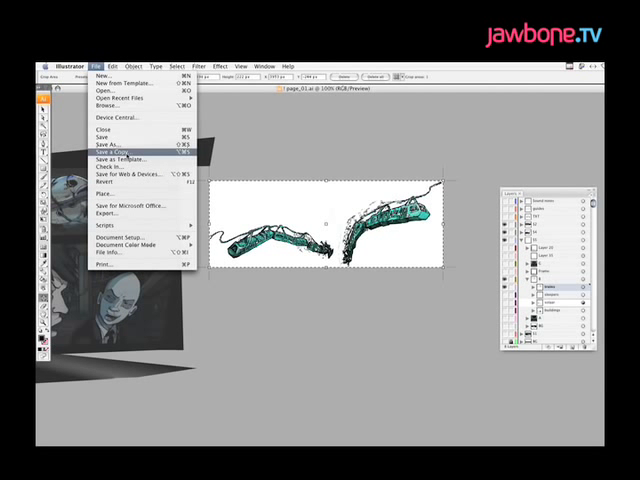
click(110, 150)
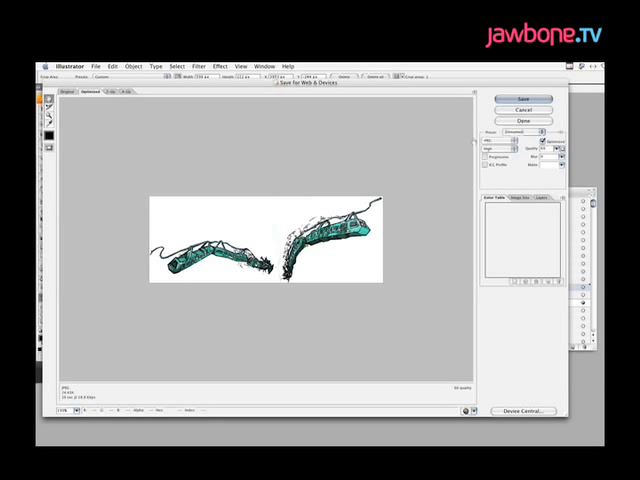
click(520, 136)
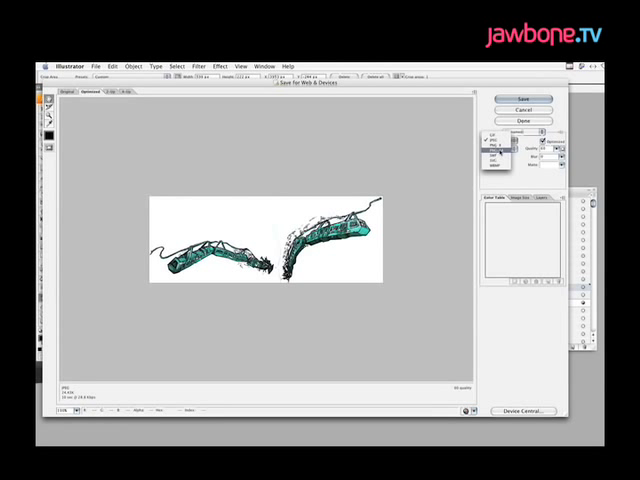